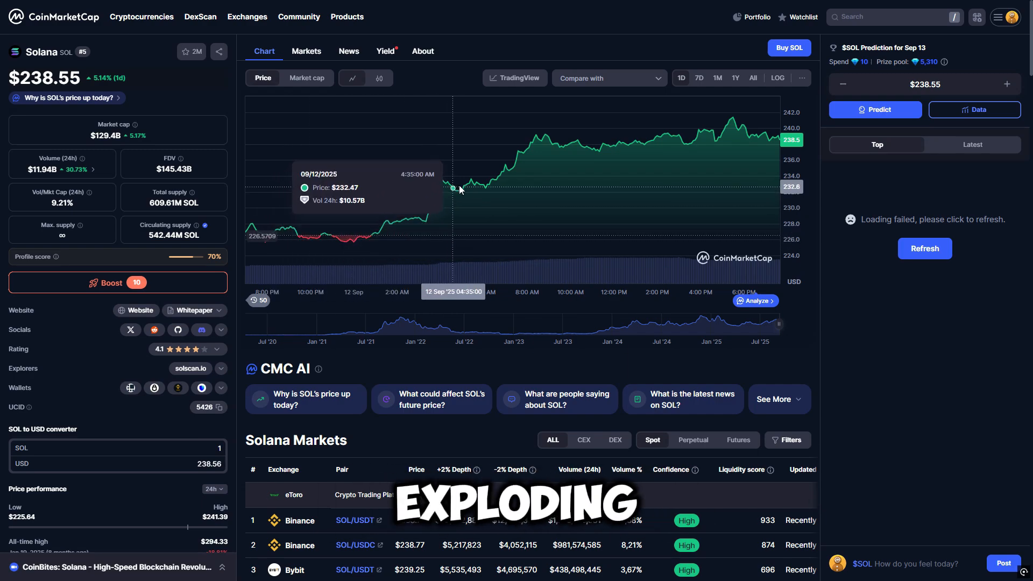
mouse_move(722, 146)
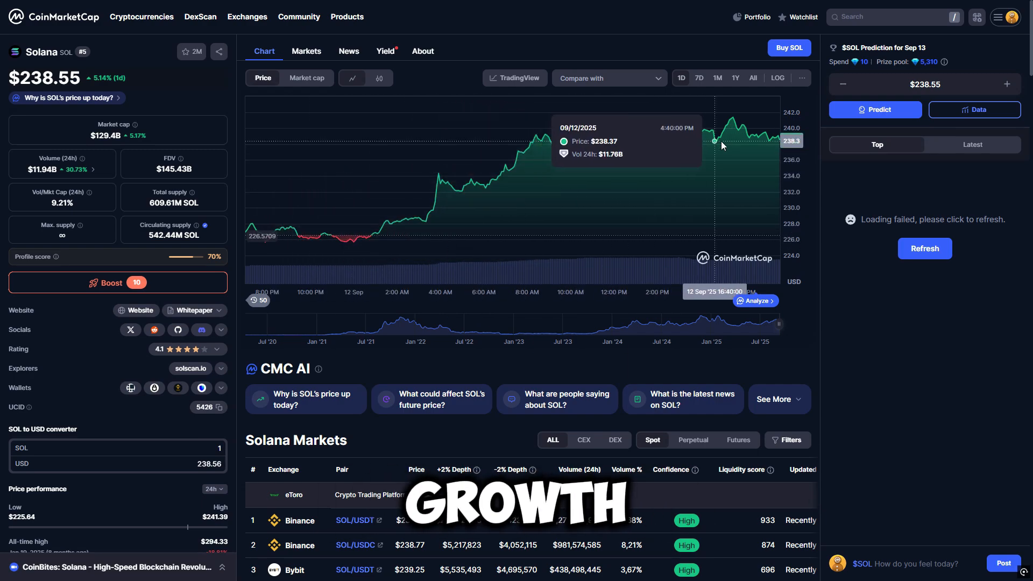
mouse_move(778, 132)
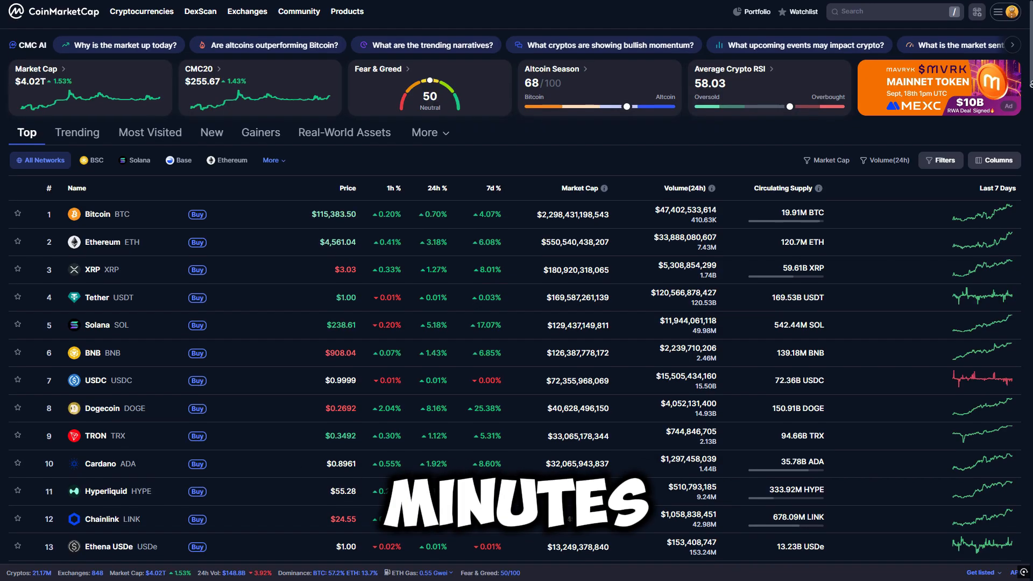
Scroll through the page to the DEX Screener trending tokens, then return to the top.
scroll("down", 3)
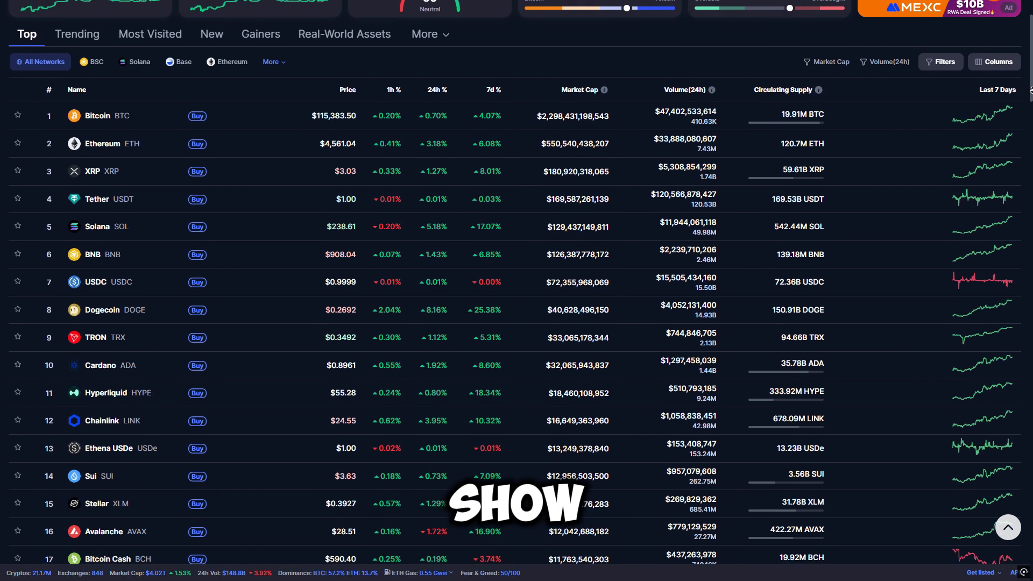
scroll("down", 3)
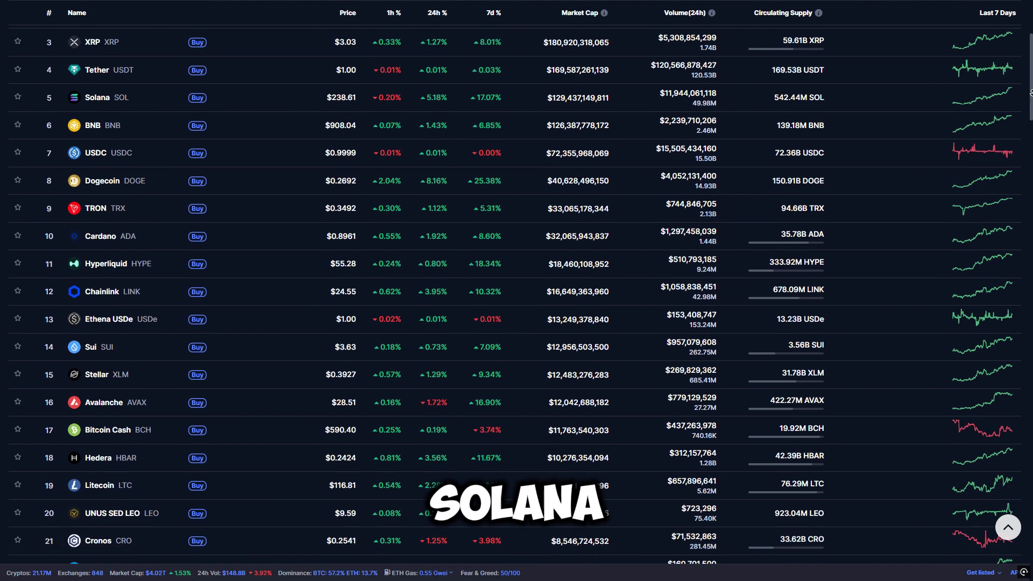
scroll("down", 3)
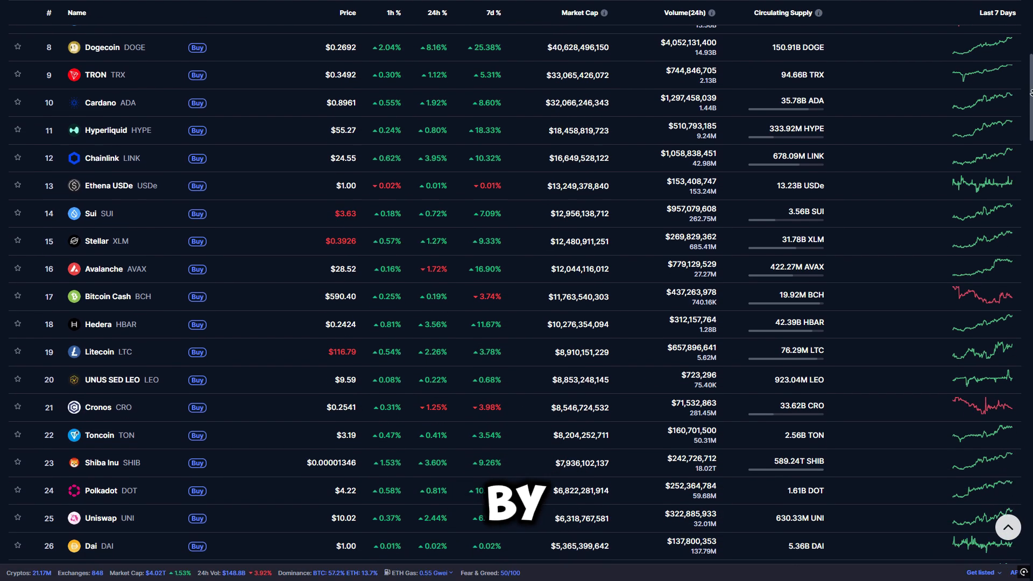
scroll("down", 3)
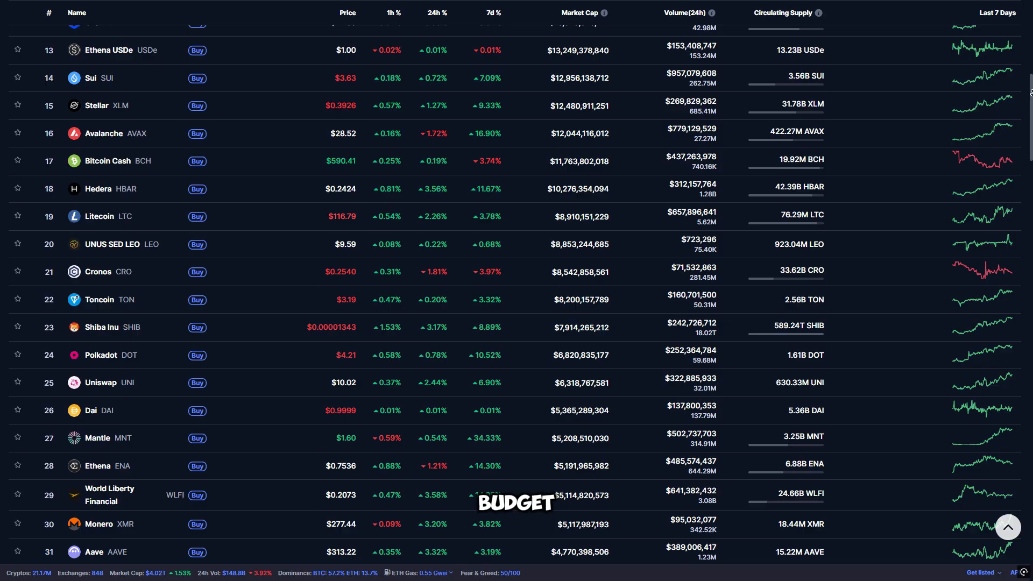
scroll("down", 3)
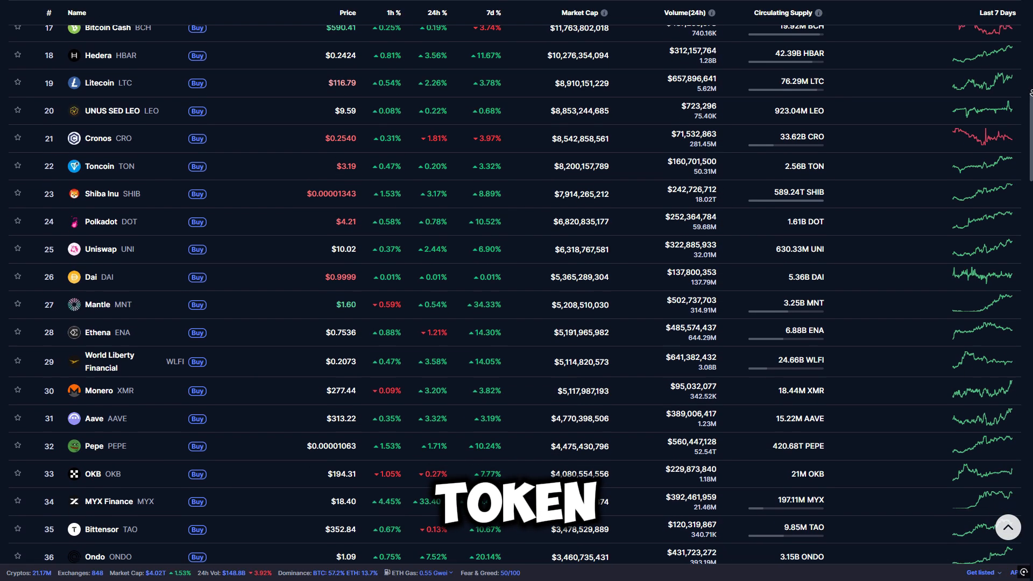
scroll("down", 3)
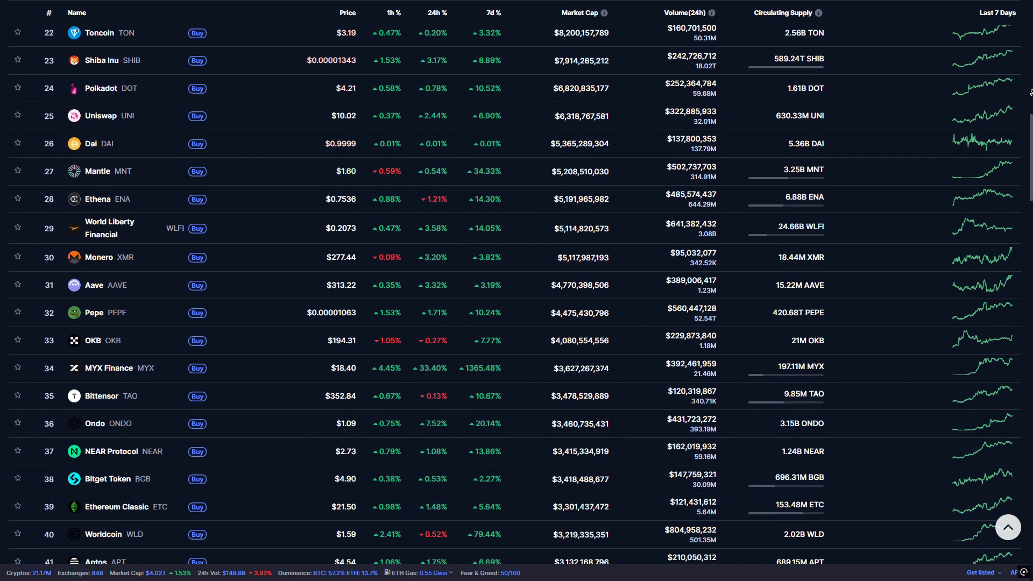
scroll("down", 3)
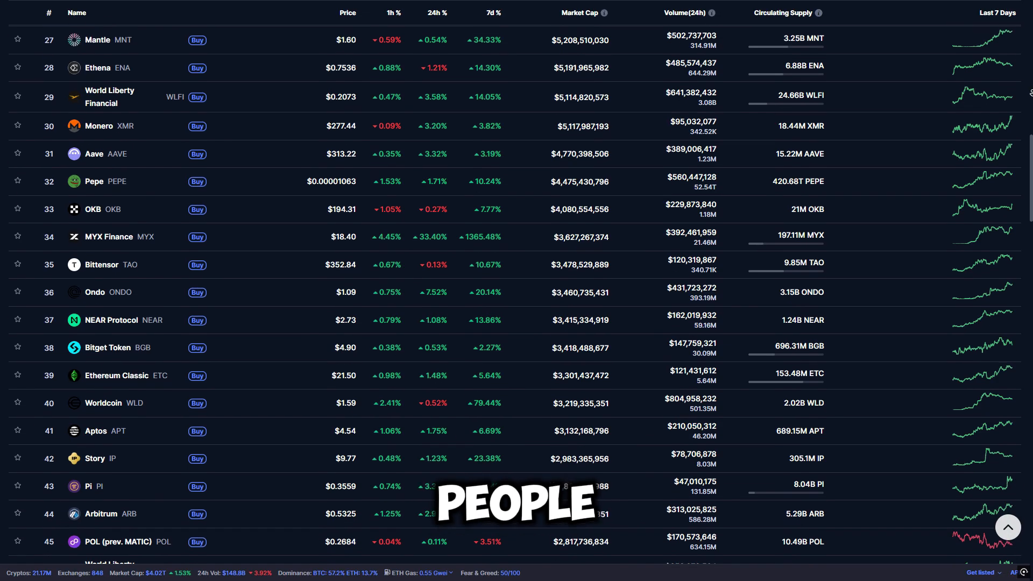
scroll("down", 3)
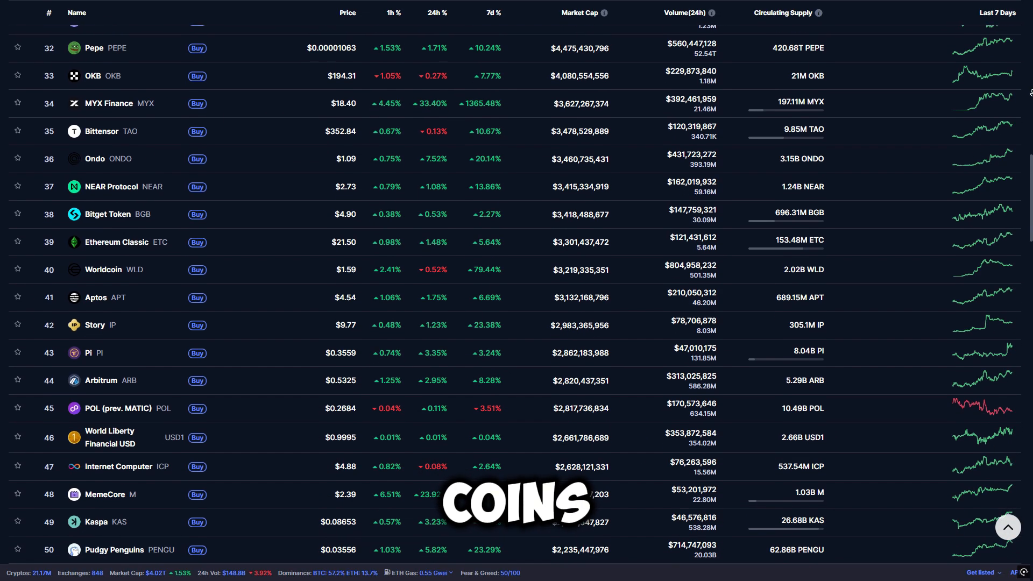
scroll("down", 3)
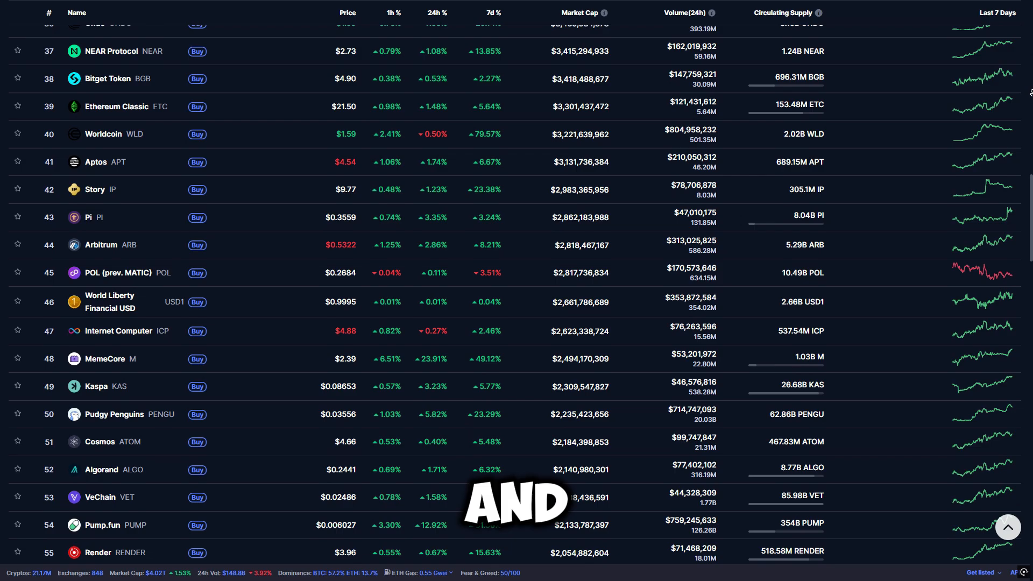
scroll("down", 3)
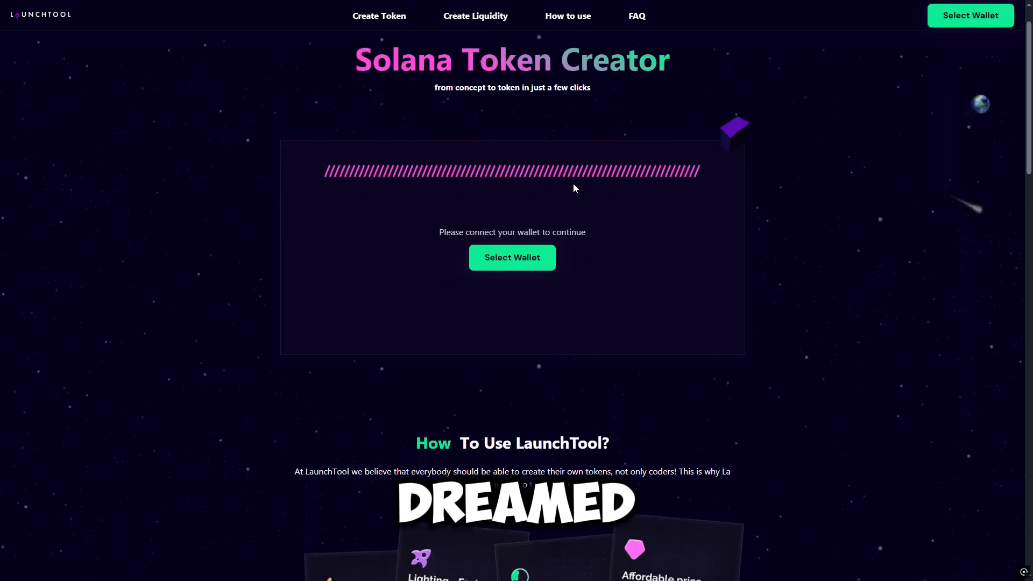
scroll("down", 3)
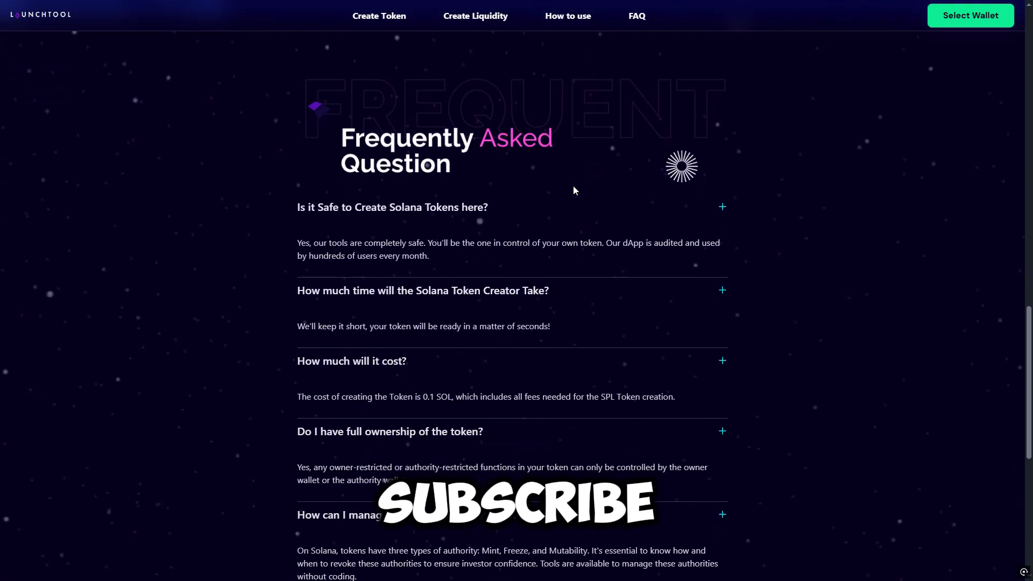
scroll("down", 3)
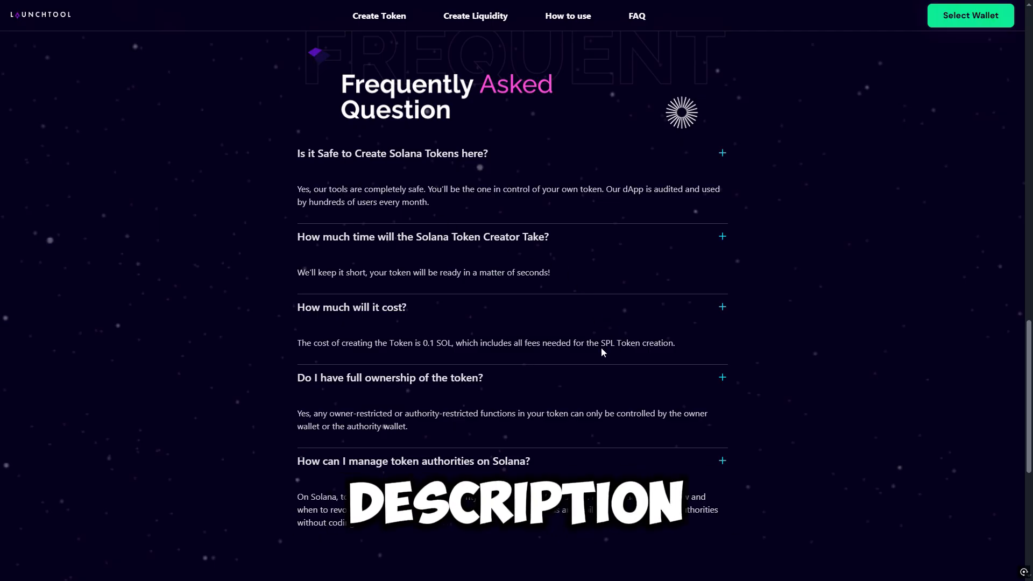
scroll("up", 3)
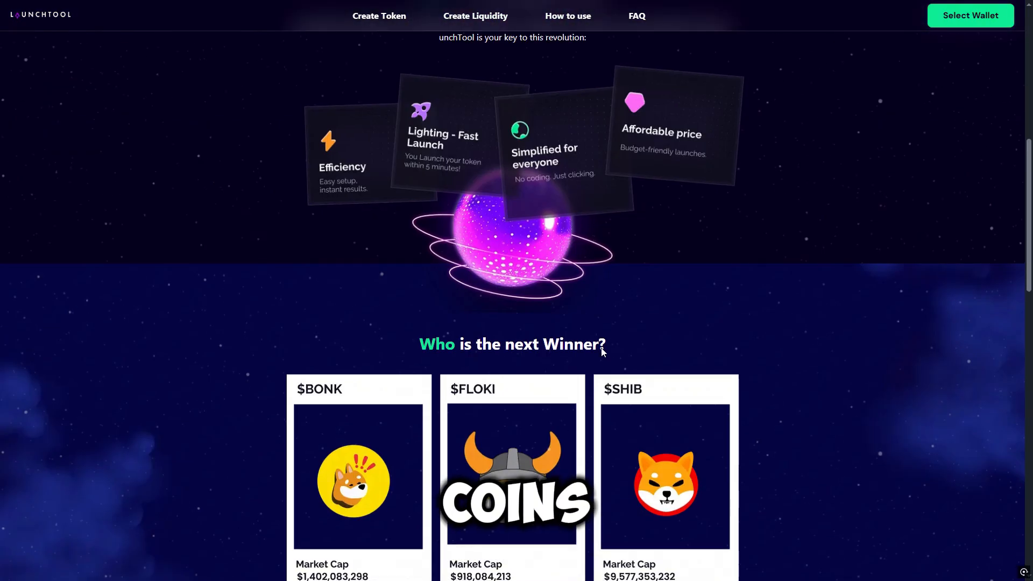
left_click(969, 15)
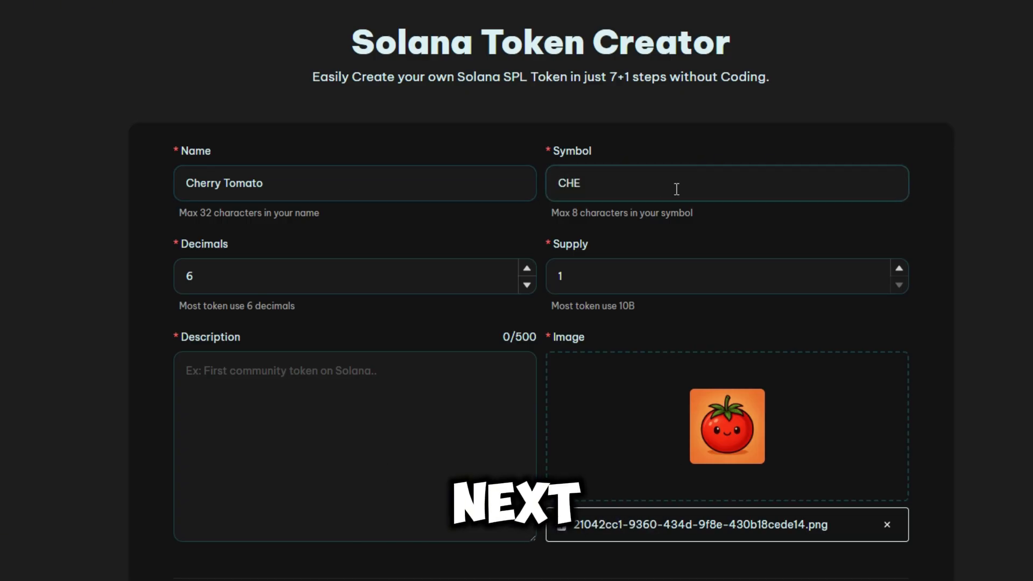
Finish the symbol CHETOM and write the description 'First Cherry Tomato Solana Token'.
type("TOM")
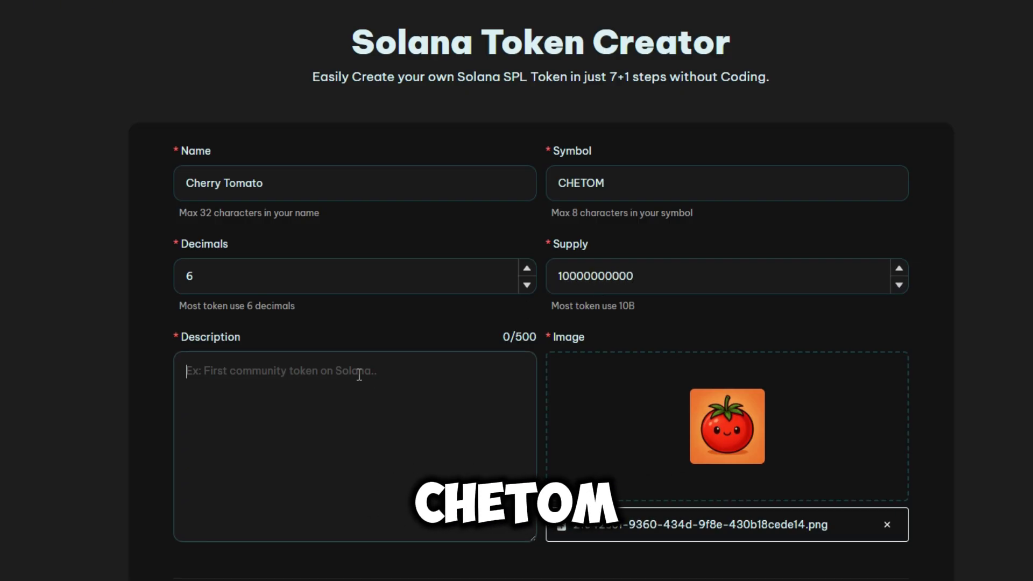
type("Firs")
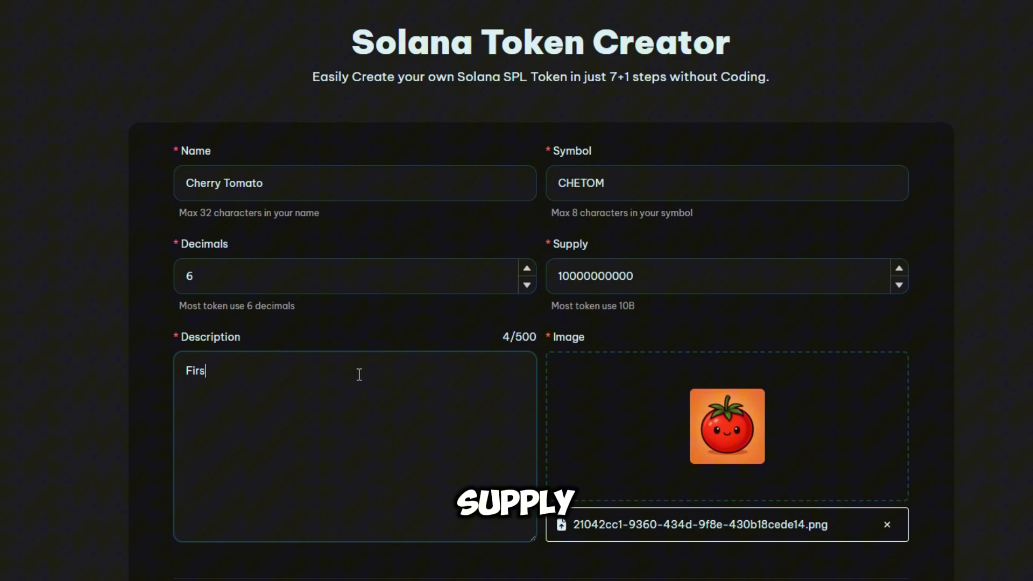
type("t Cherry")
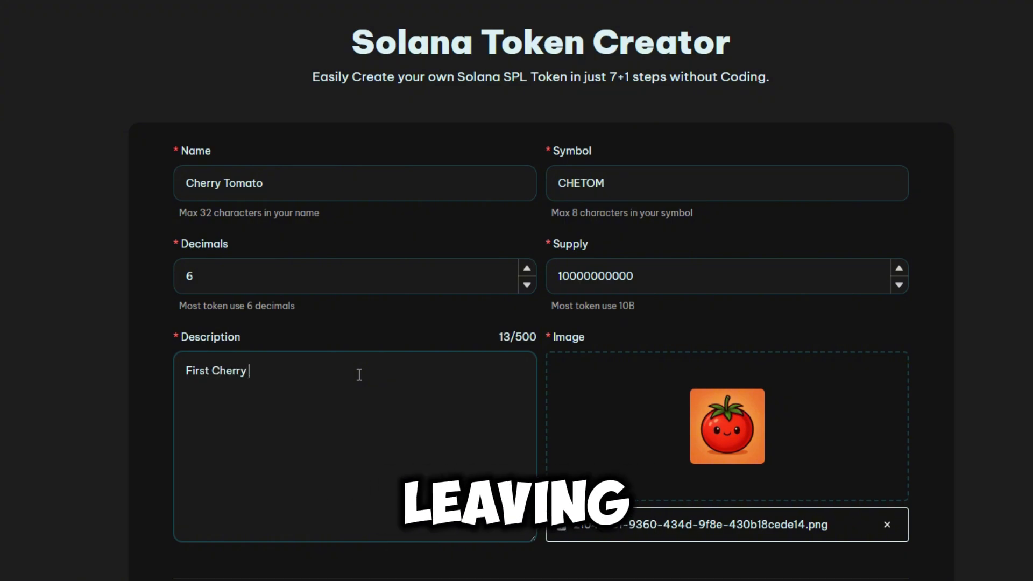
type("Tomato")
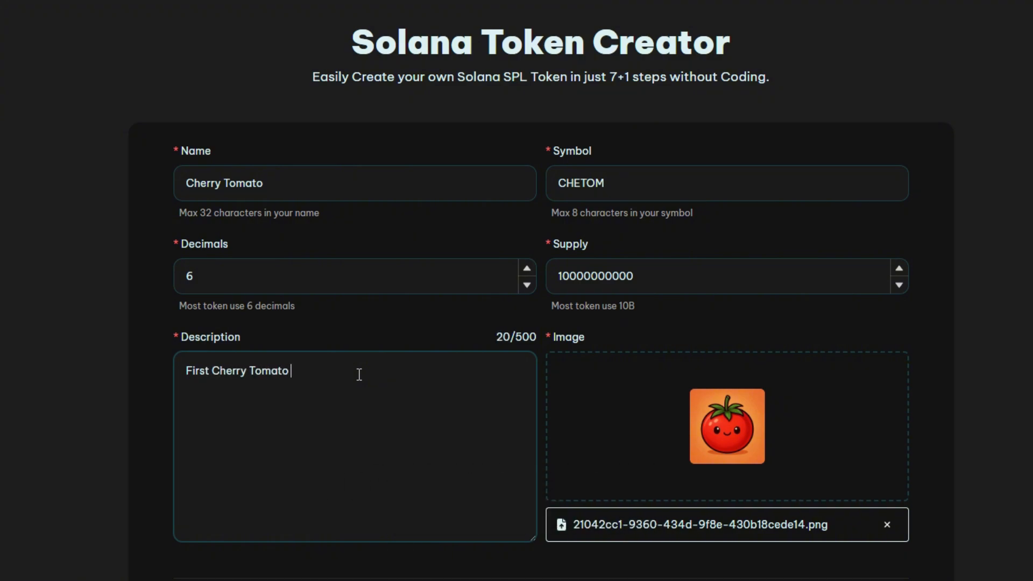
type("Solana Token")
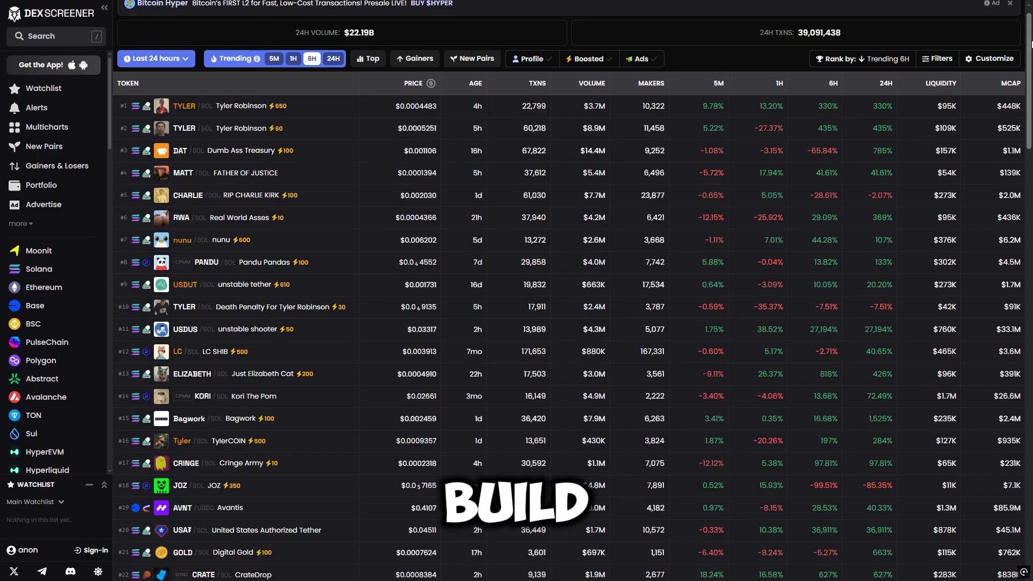
scroll("down", 3)
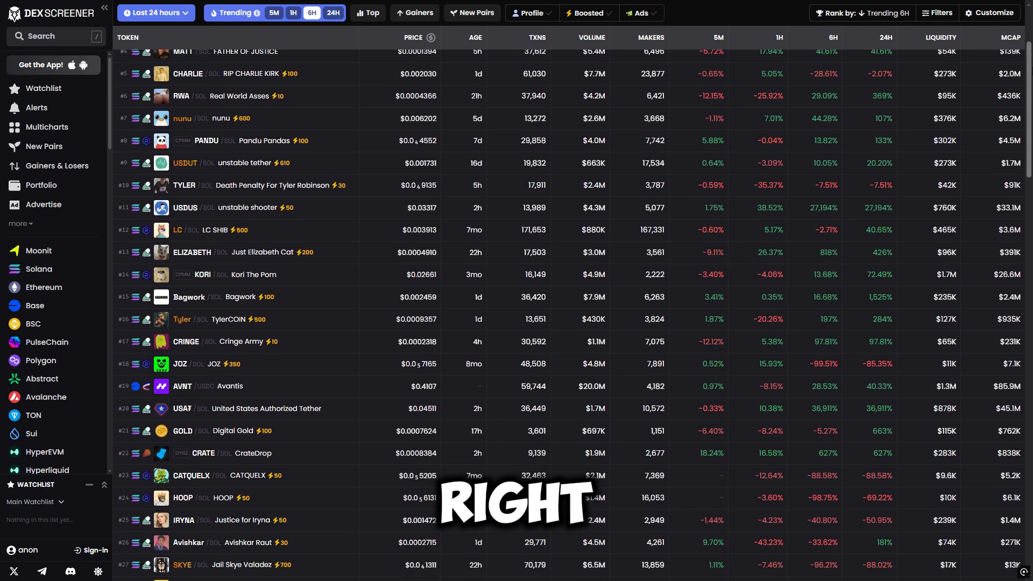
scroll("down", 3)
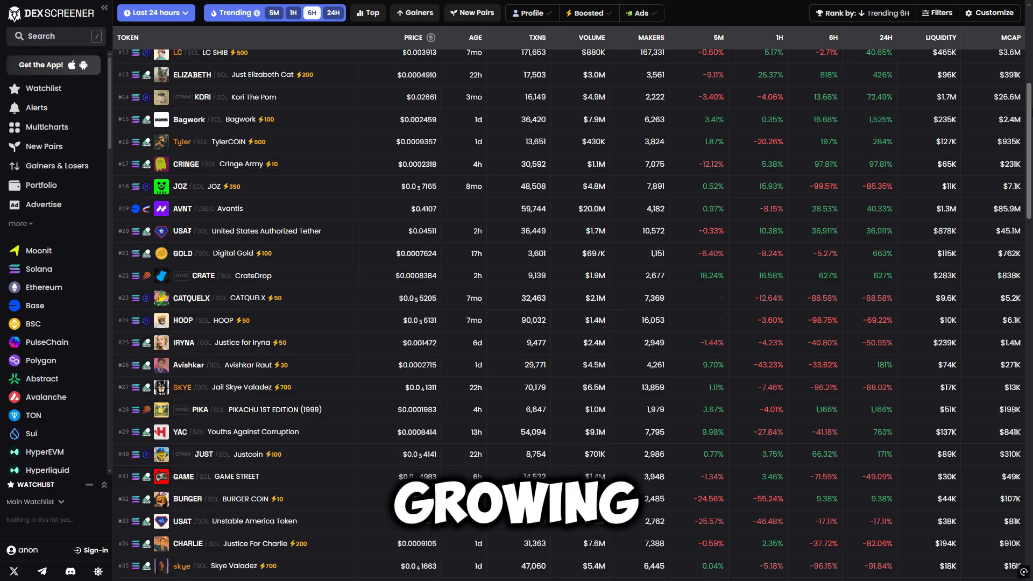
scroll("down", 3)
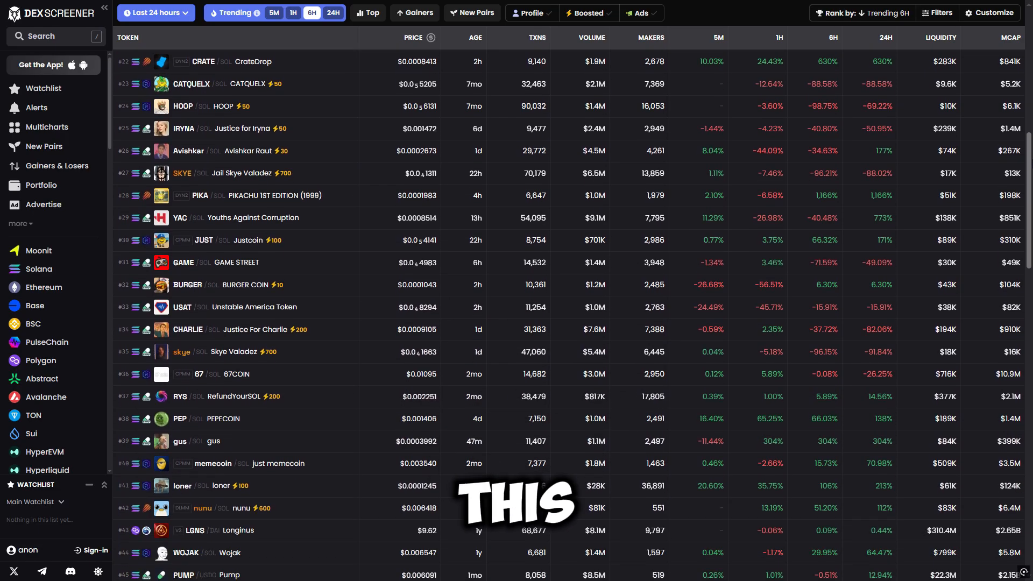
scroll("down", 3)
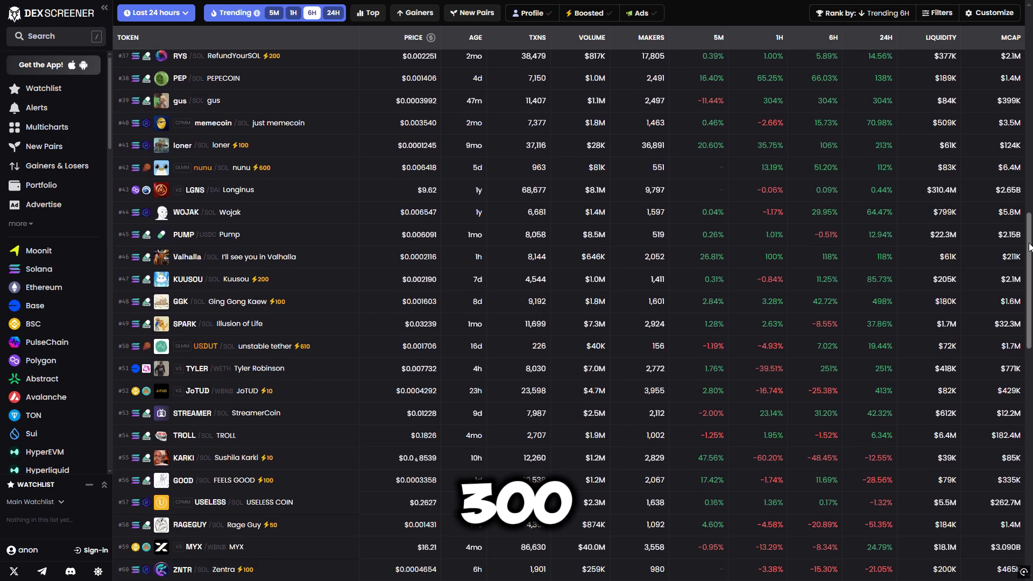
scroll("down", 3)
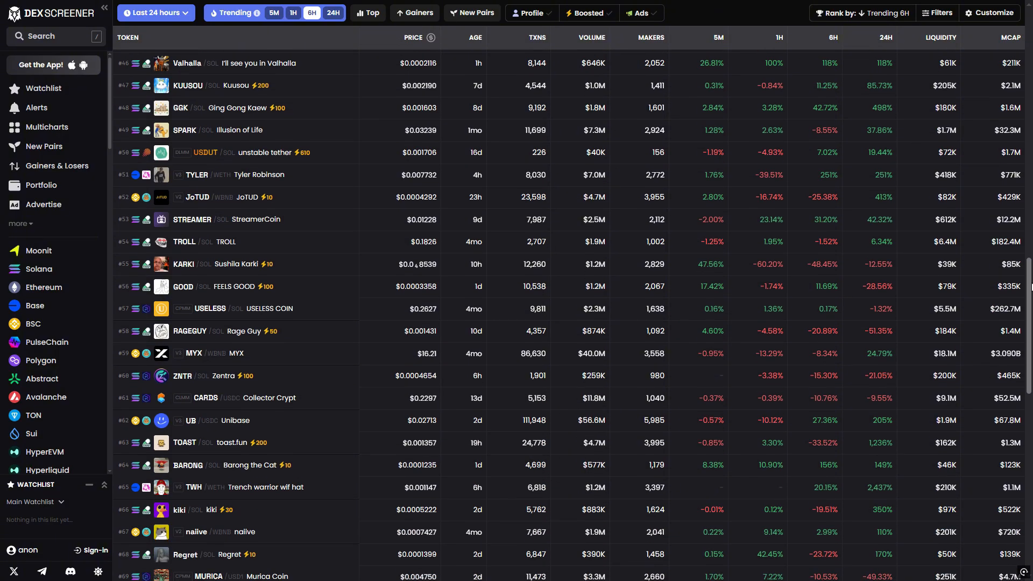
scroll("down", 3)
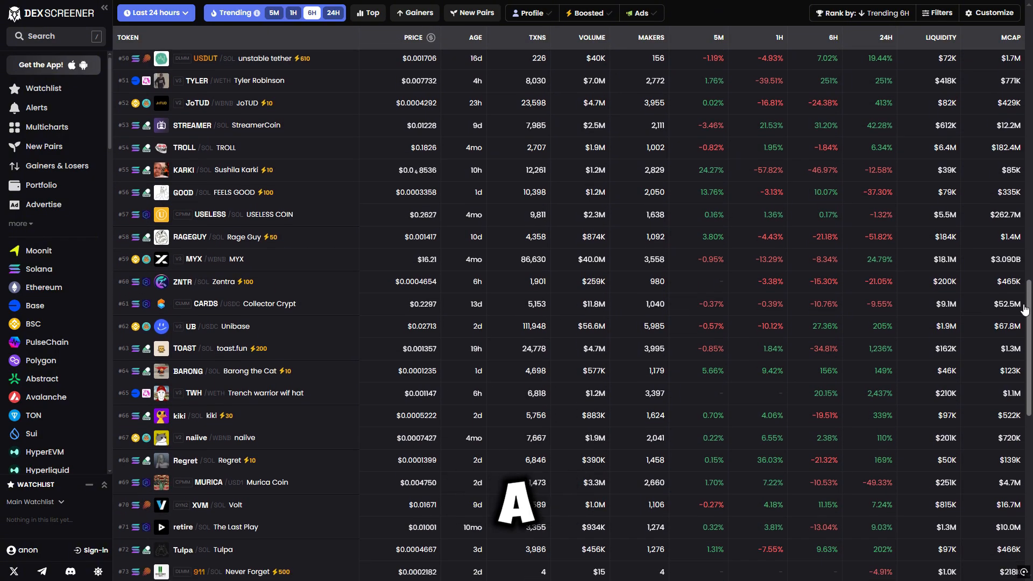